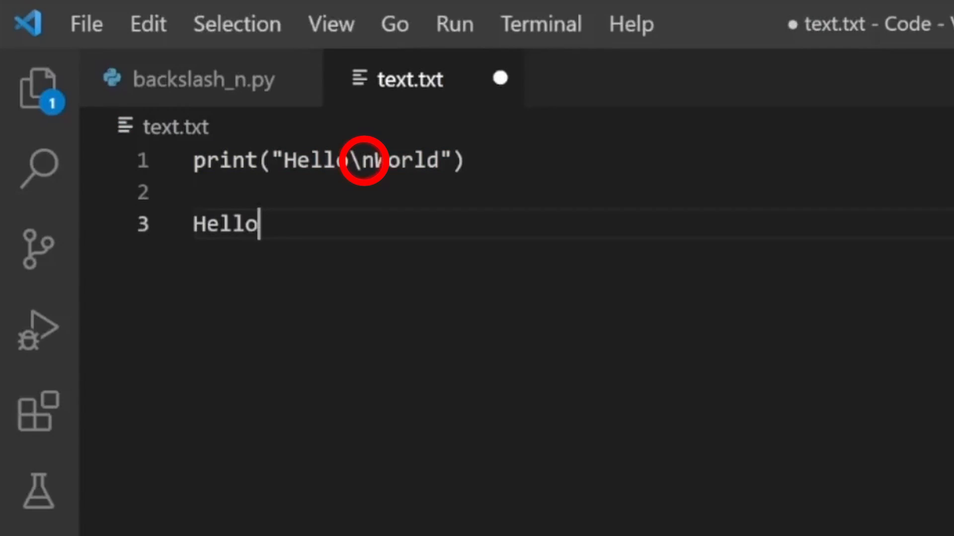
Step: Select Hello on line 3 and write World on line 4 beneath it as the newline result
double_click(225, 224)
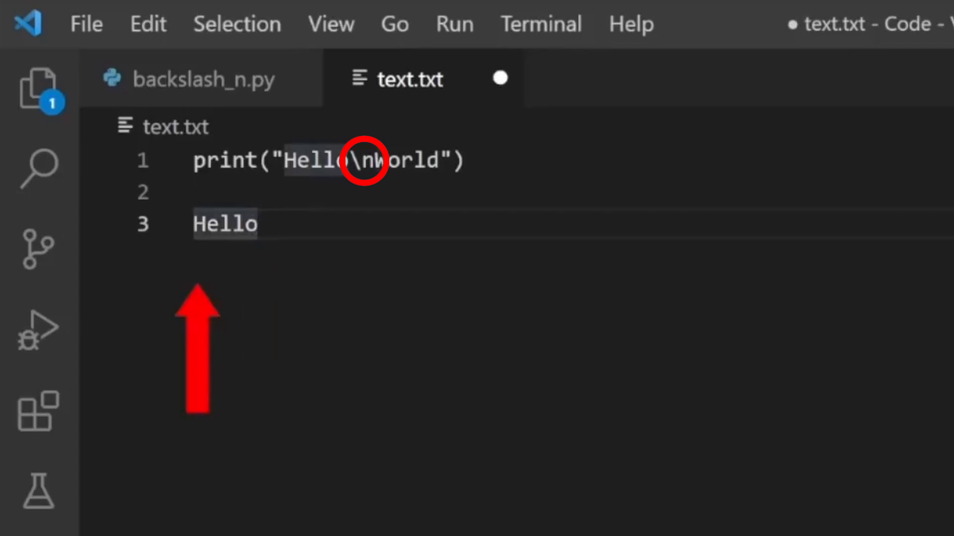
text(Wo)
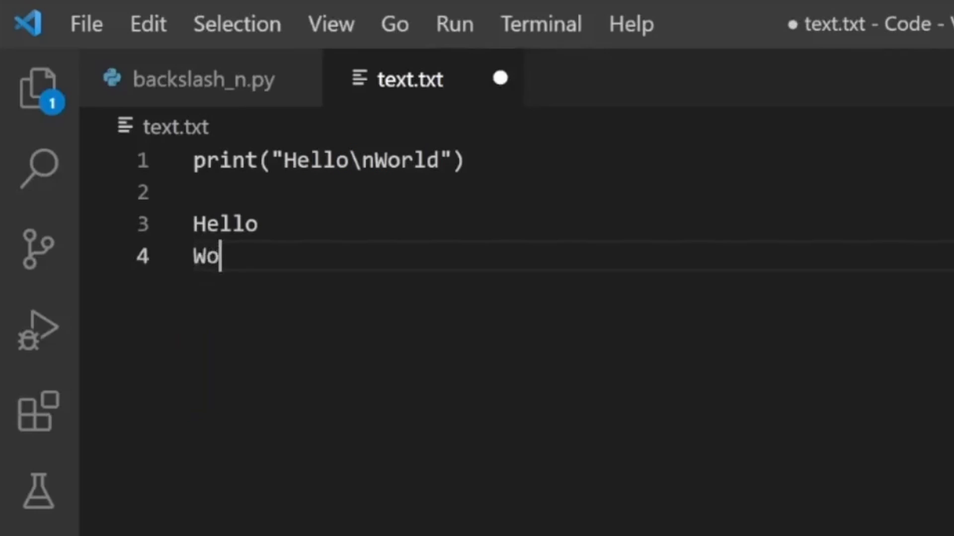
text(rld)
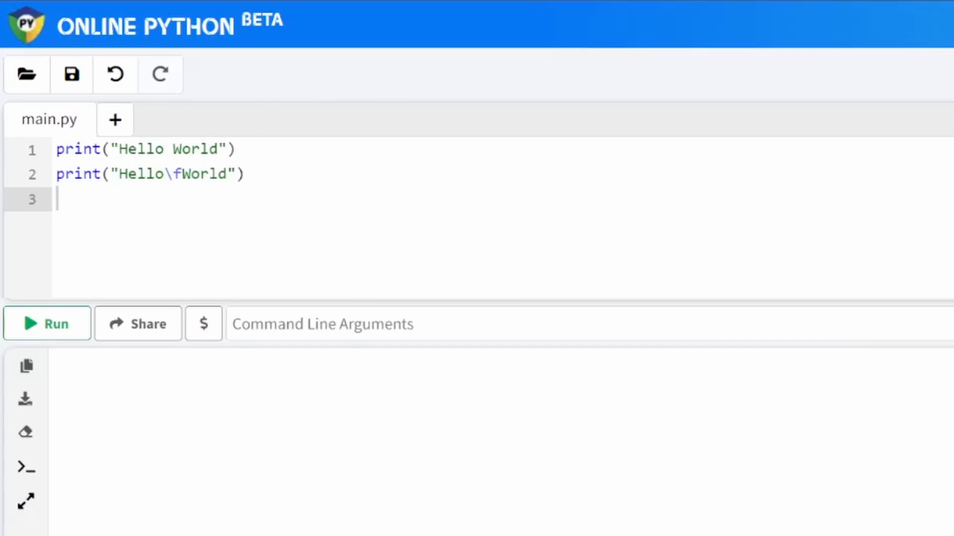
mouse_move(54, 323)
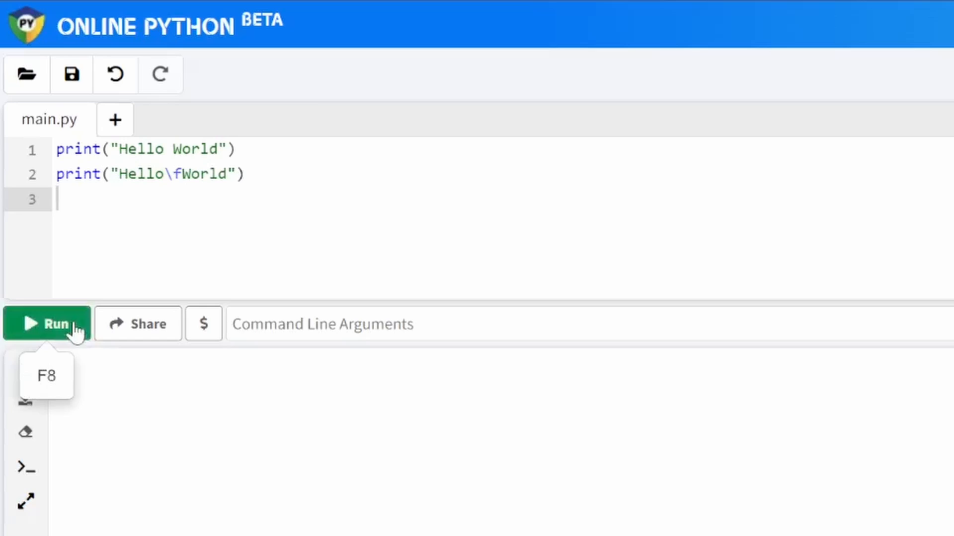
Step: Run main.py to see how Hello World and Hello\fWorld print
click(47, 323)
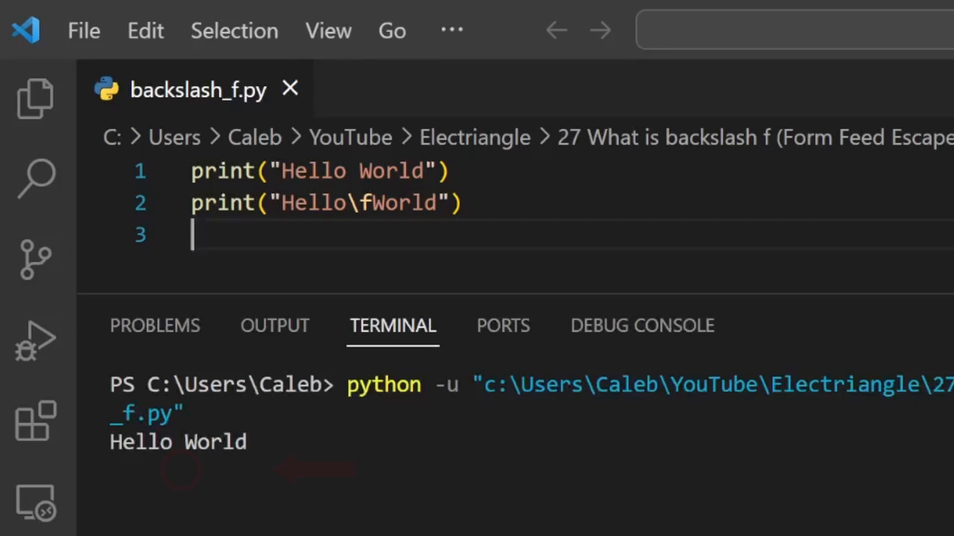
Step: Run backslash_f.py so the terminal prints Hello World from its first line
key(Enter)
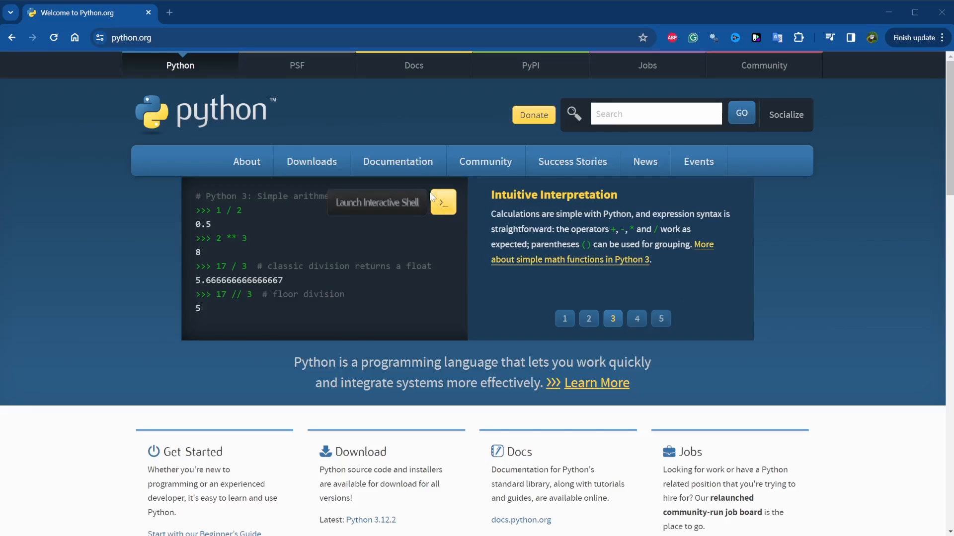
Step: Launch the python.org interactive shell and enter print("Hello\fWorld") at the prompt
click(443, 202)
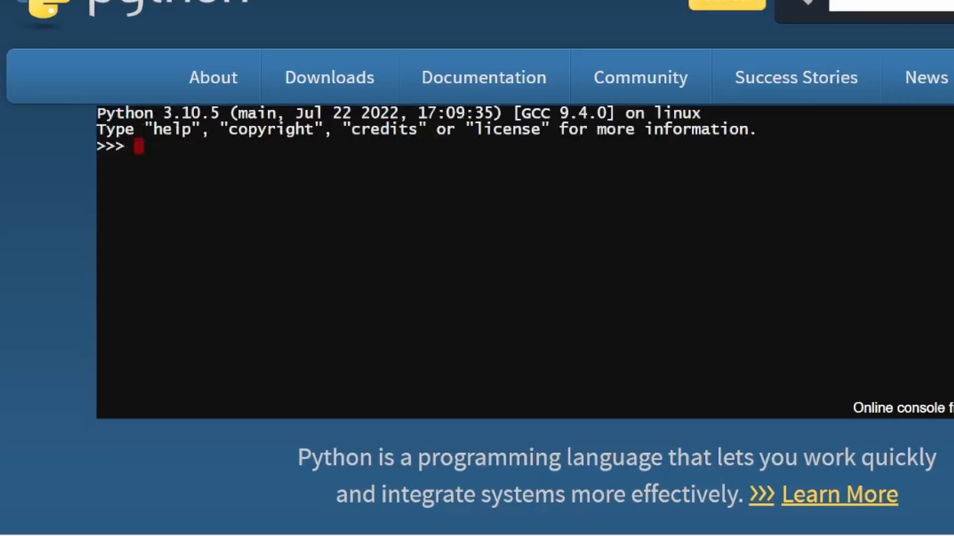
text(print())
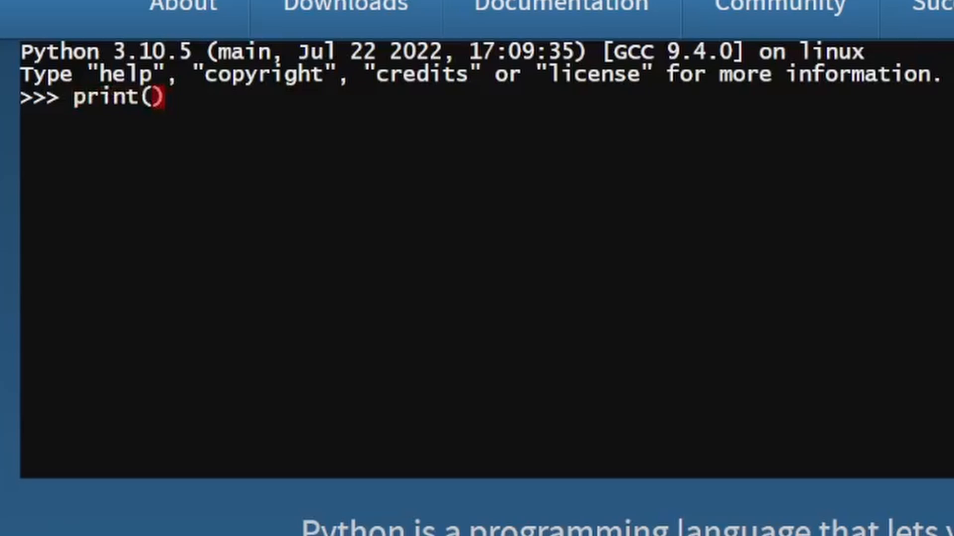
text(Hello\fwo)
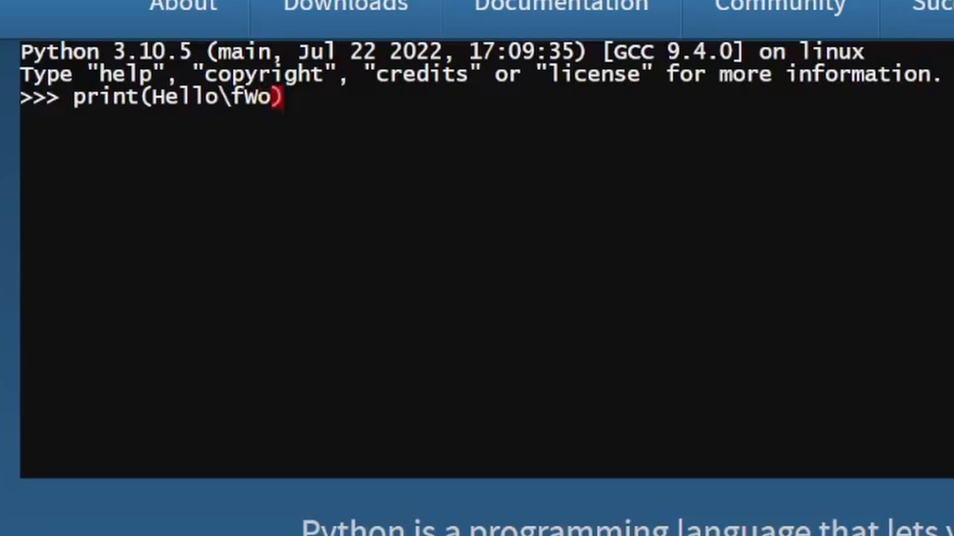